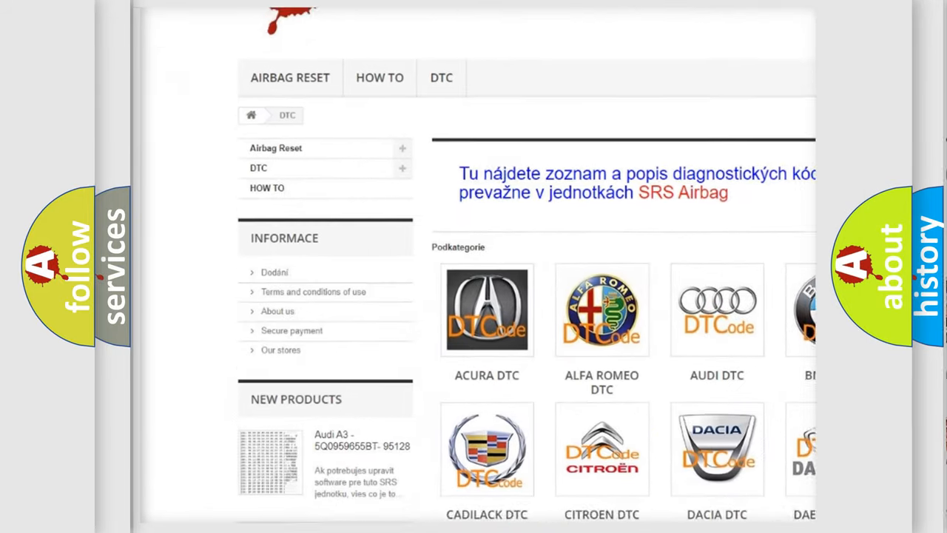
pyautogui.scroll(-3)
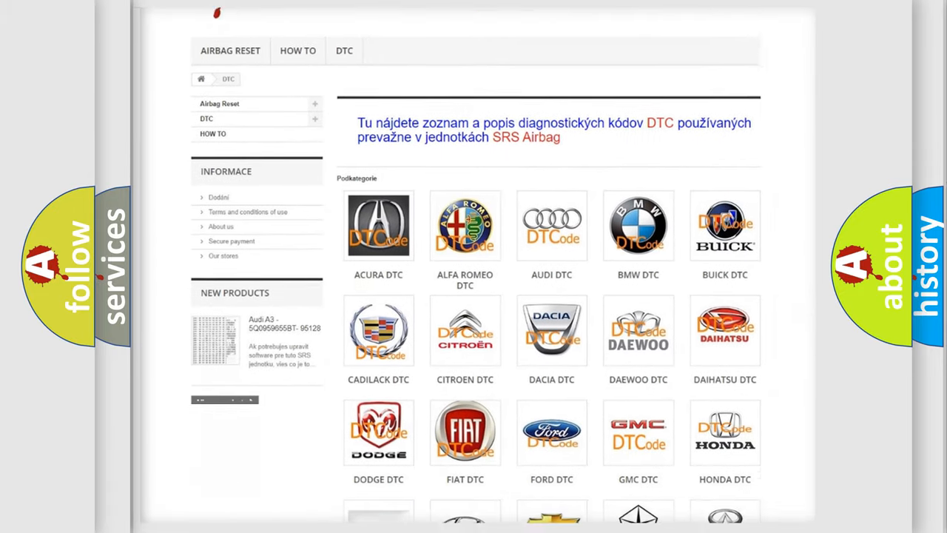
pyautogui.scroll(-3)
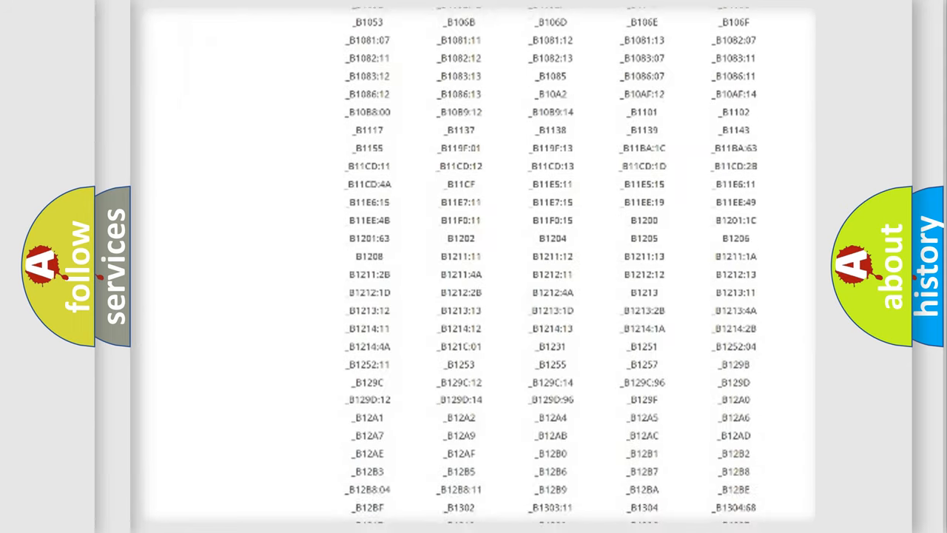
pyautogui.scroll(-3)
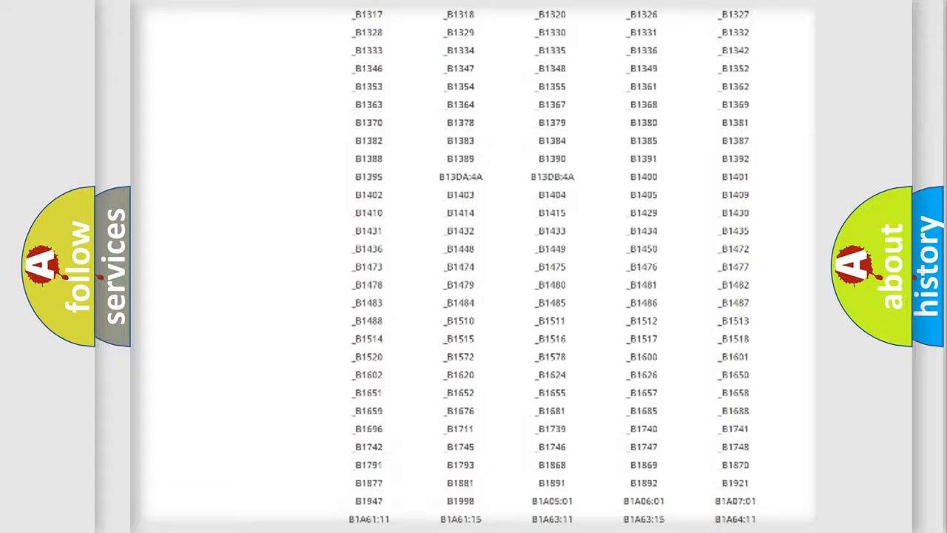
pyautogui.scroll(3)
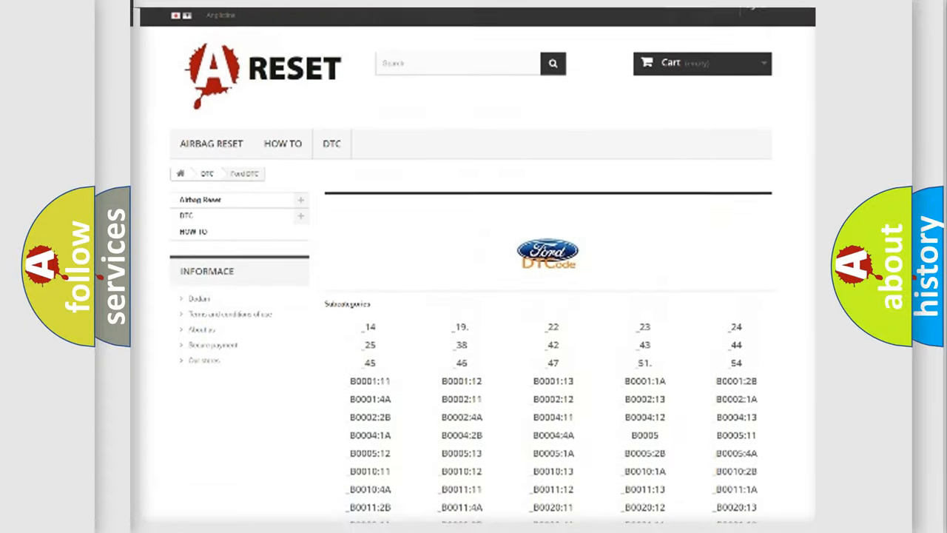
pyautogui.scroll(3)
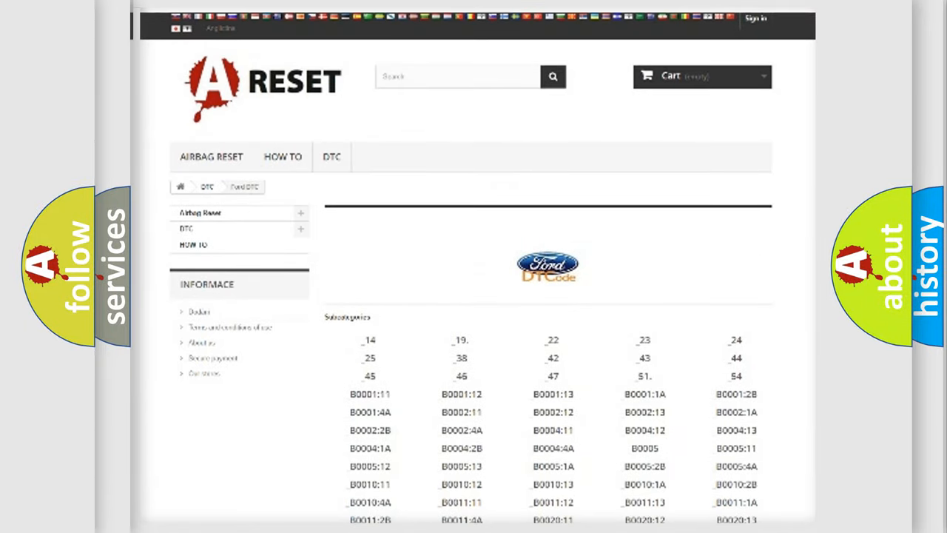